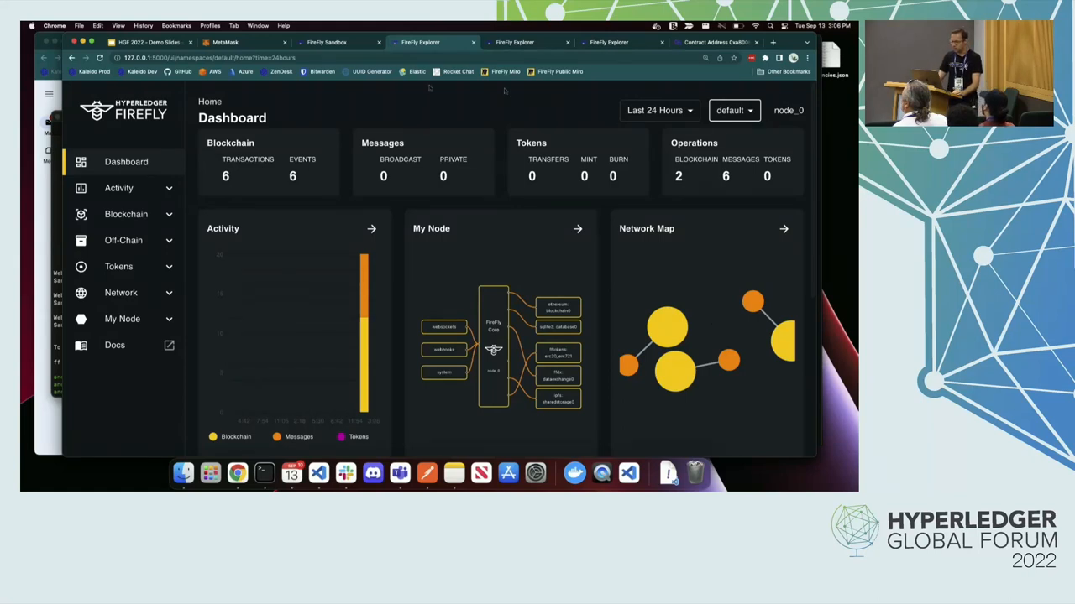
Step: Run the mint of new tokens into the HGFCoin($HGF) pool
click(327, 42)
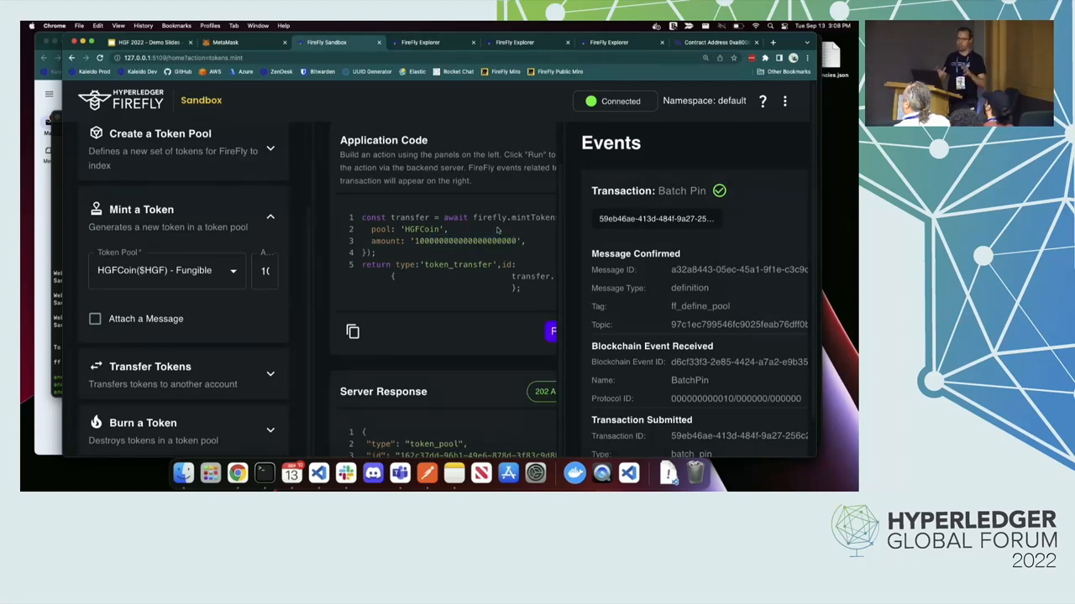
click(420, 42)
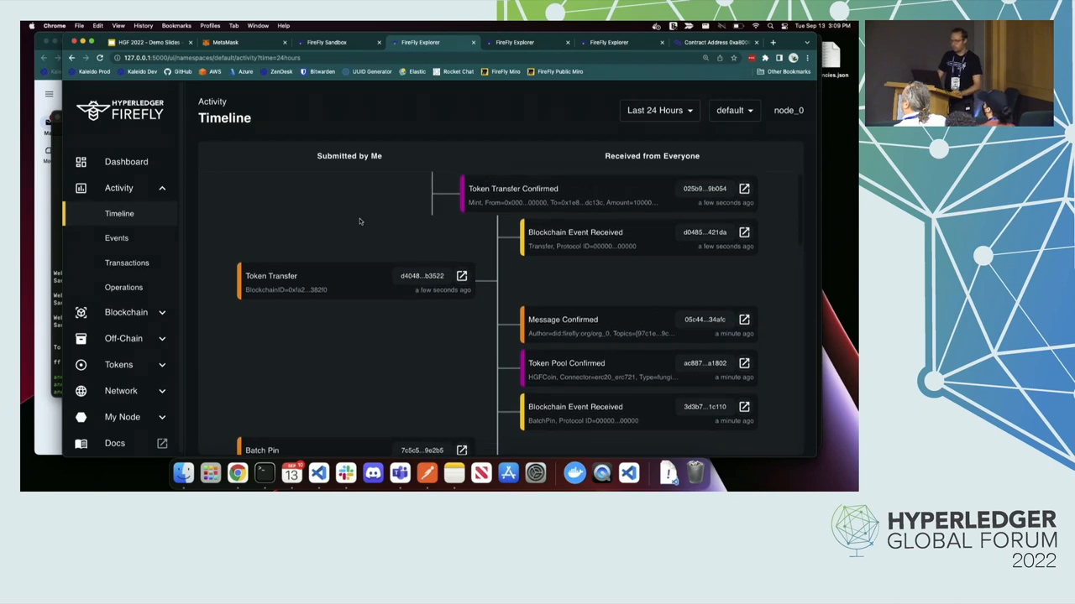
mouse_move(344, 319)
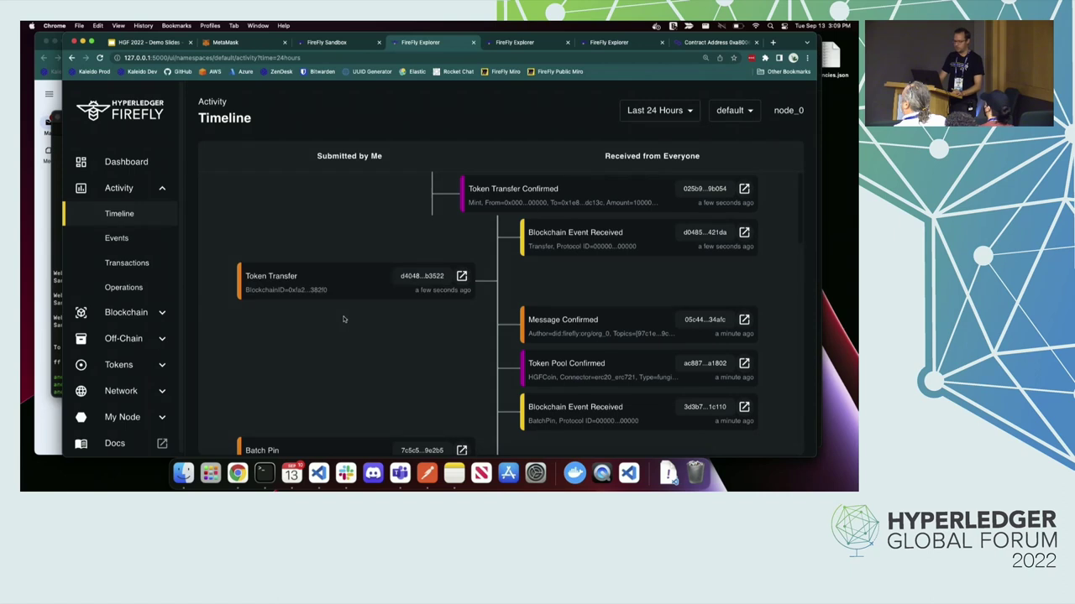
Step: Review the HGFCoin mint and pool confirmations on the Explorer timeline, then bring up MetaMask
scroll(down, 3)
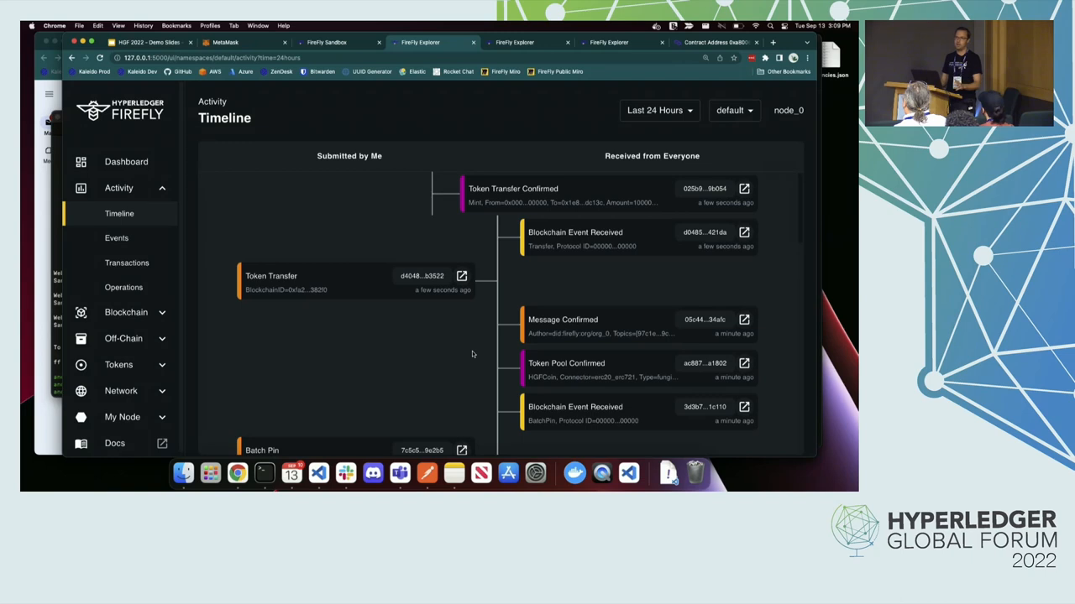
click(224, 42)
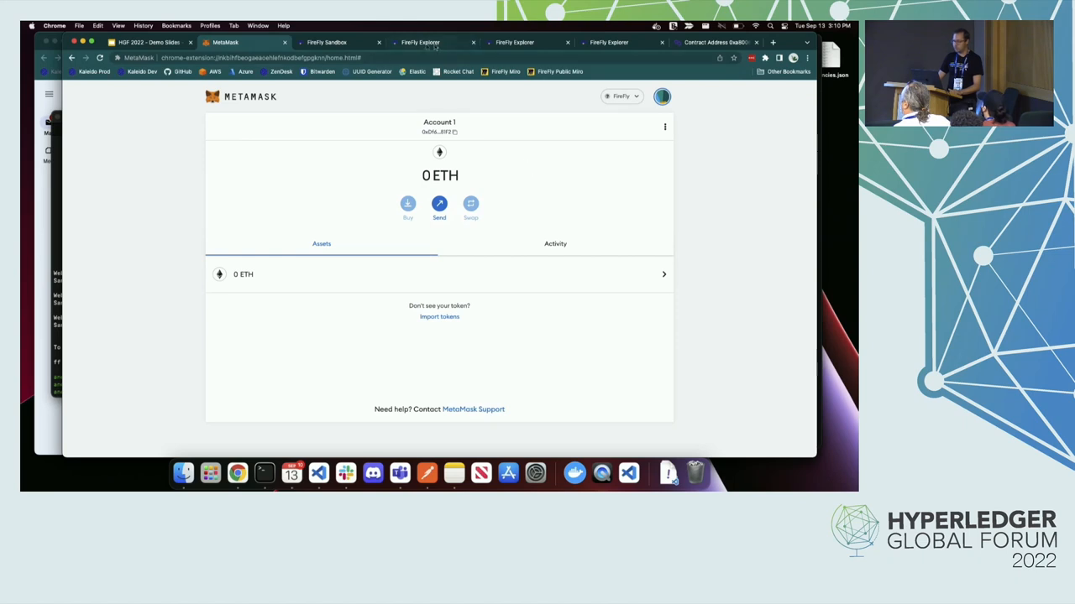
click(439, 132)
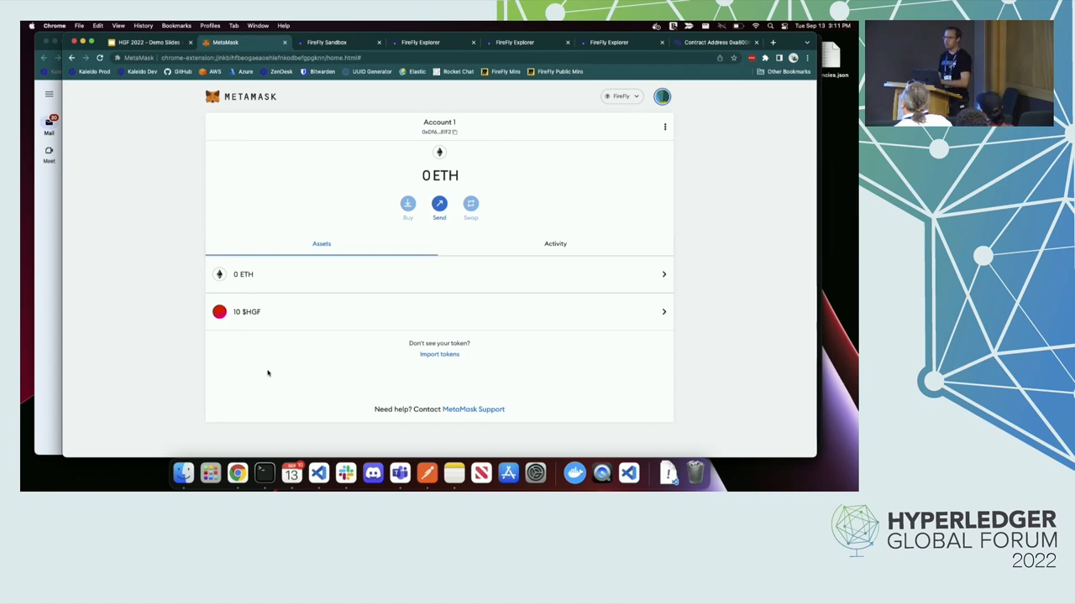
Step: Return to FireFly Sandbox to see the confirmed 10-HGFCoin transfer to the wallet
click(326, 42)
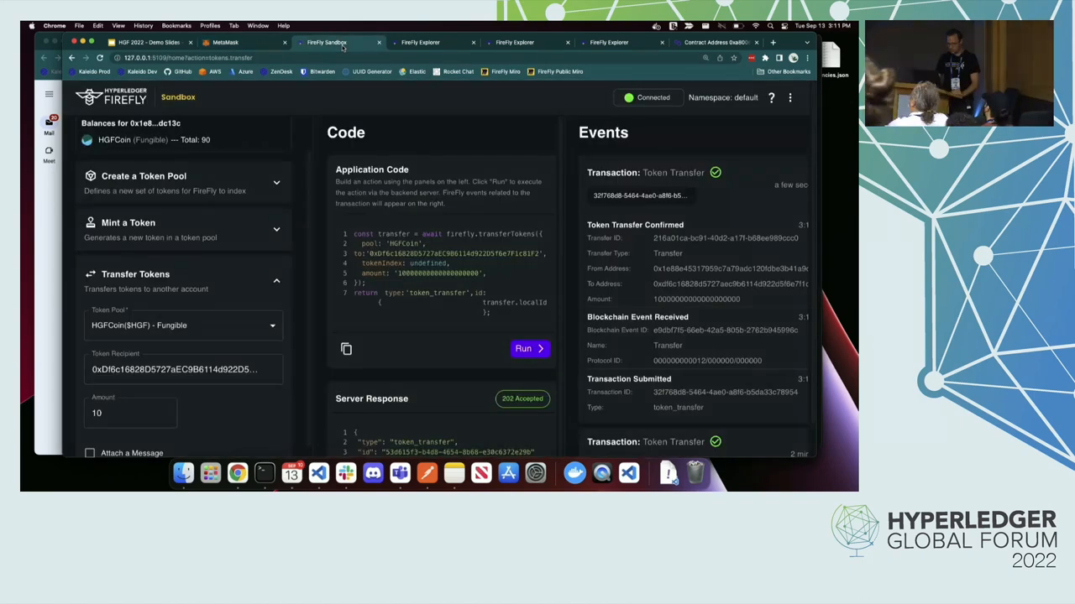
click(522, 349)
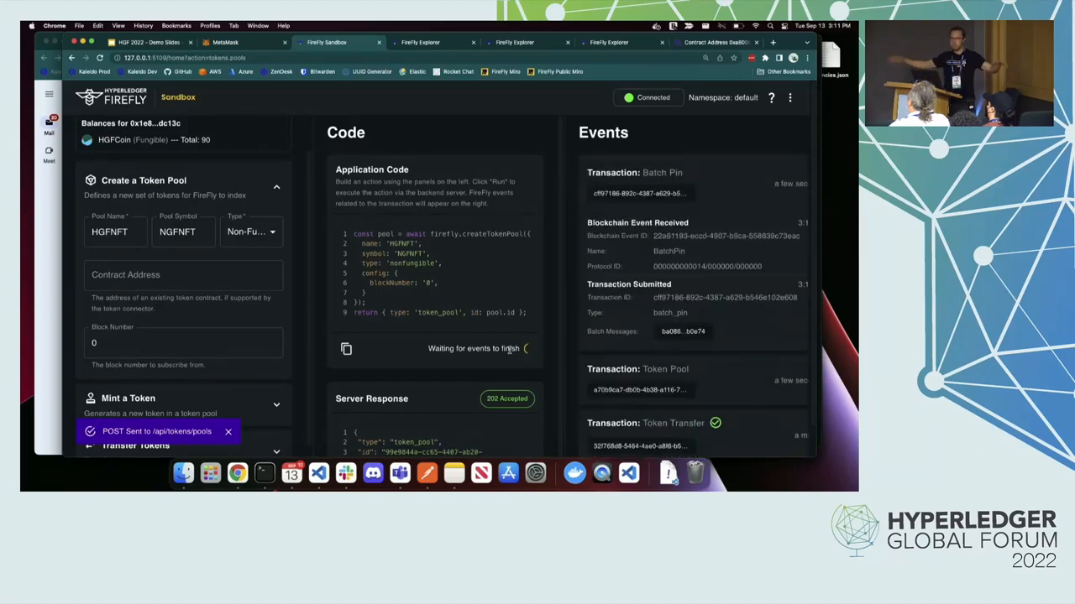
Step: Submit the Non-Fungible HGFNFT pool with symbol NGFNFT from block 0
click(514, 348)
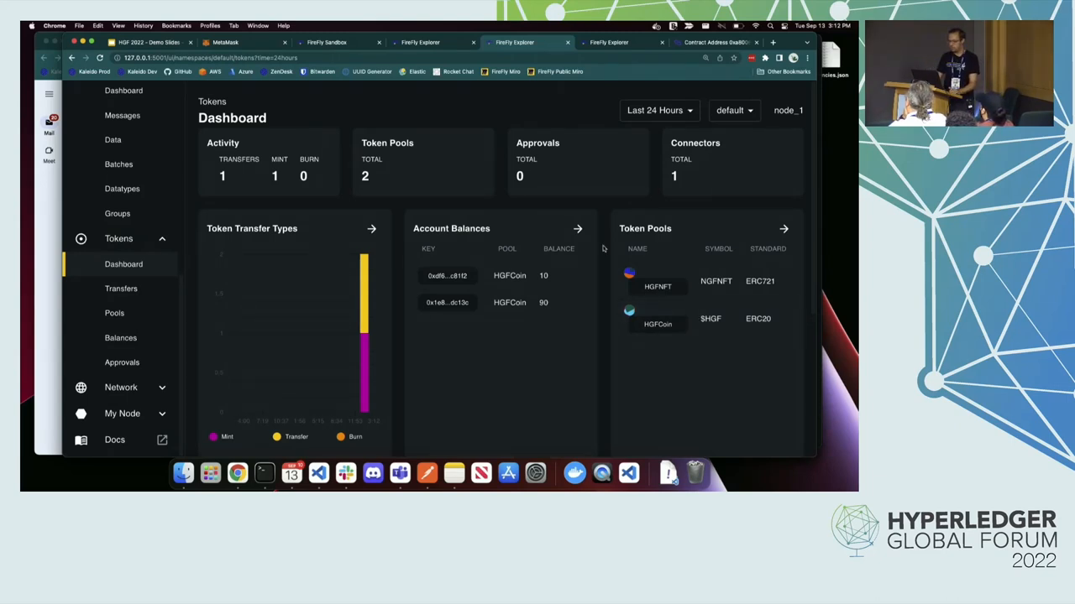
Step: Switch tabs to view the dashboard listing the ERC721 HGFNFT and ERC20 HGFCoin pools
click(327, 42)
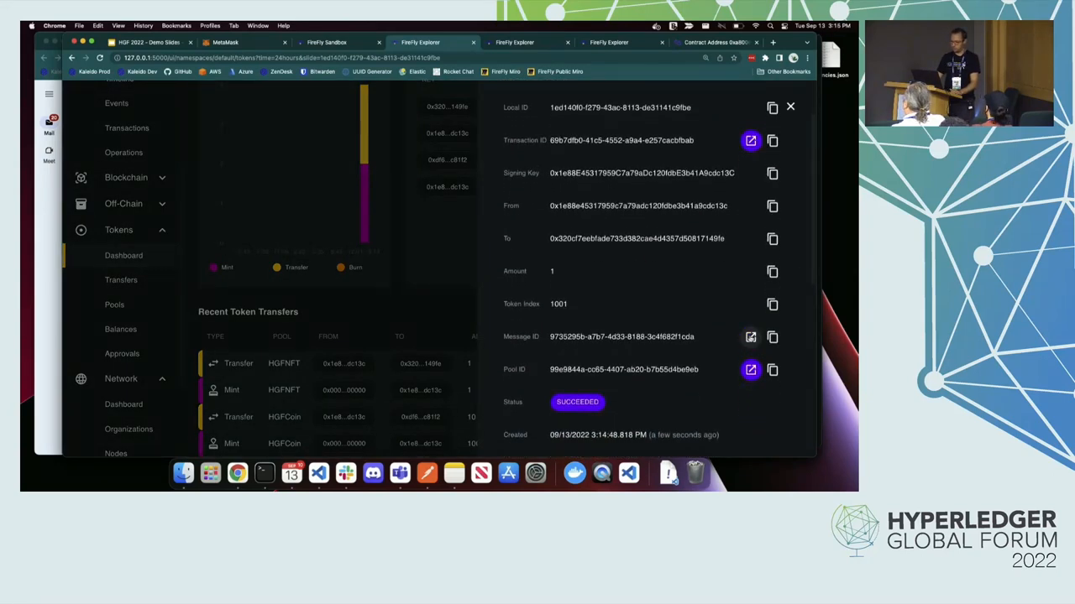
Step: Open the HGFNFT token 1001 transfer in Recent Token Transfers to view its details
click(750, 337)
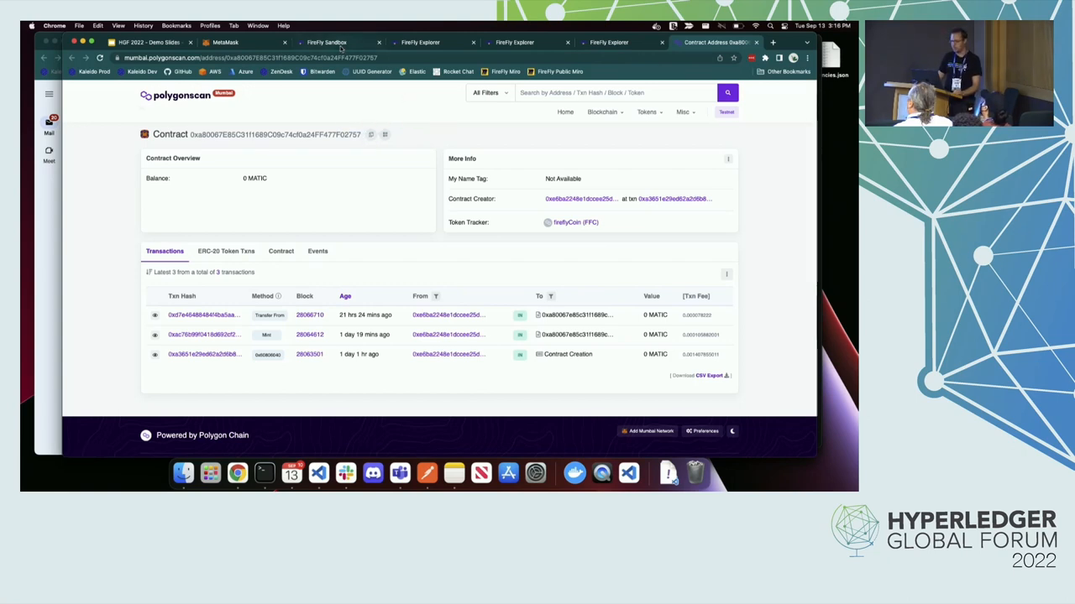
Step: Return to FireFly Sandbox and change the namespace to polygon
click(326, 42)
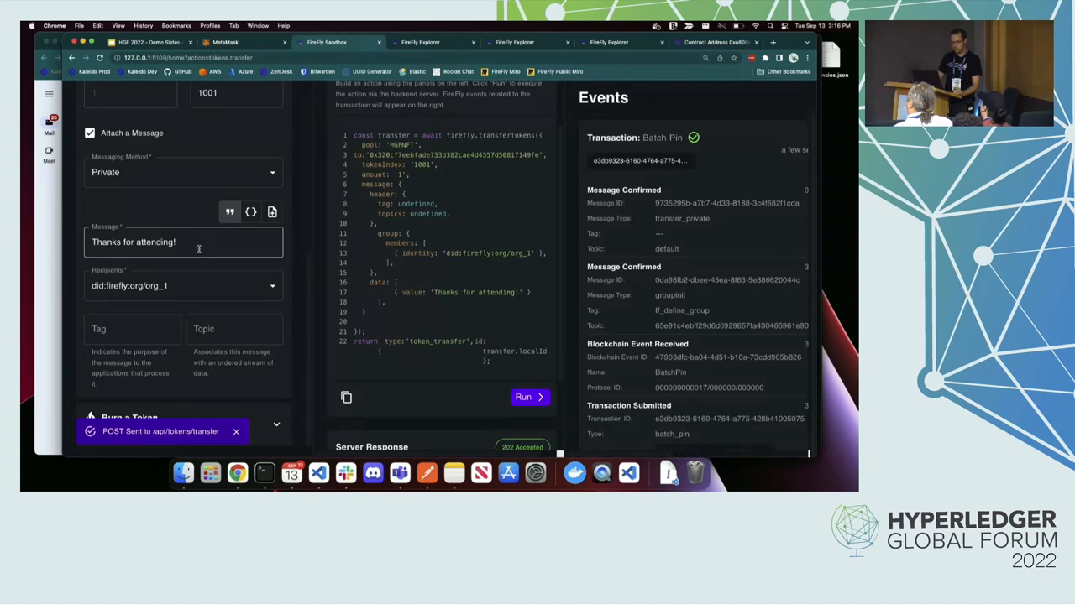
click(191, 99)
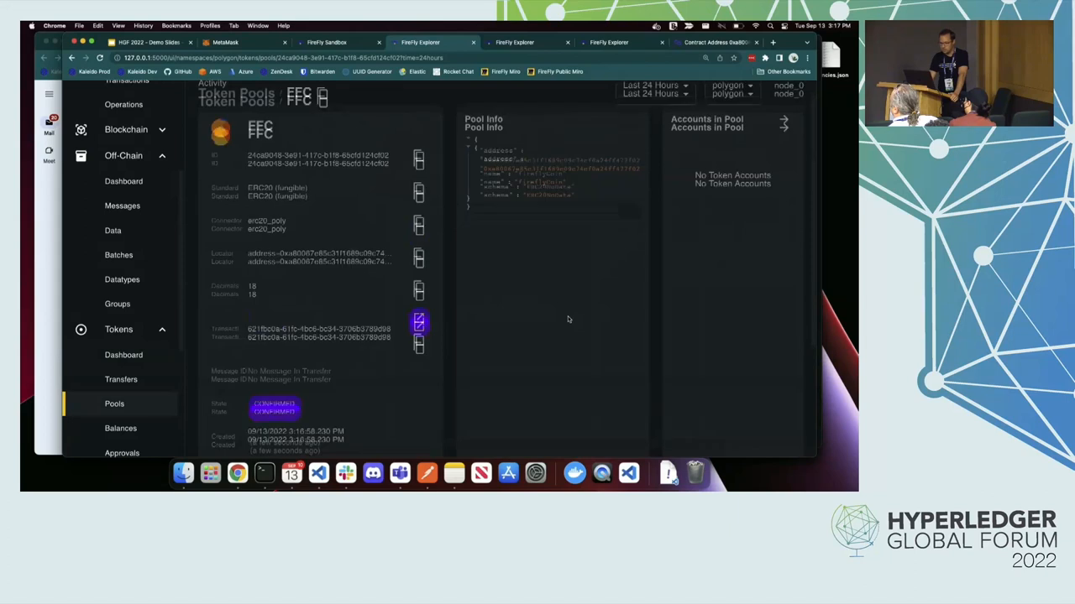
Step: Scroll down the FFC pool page to its empty transfers list
scroll(down, 3)
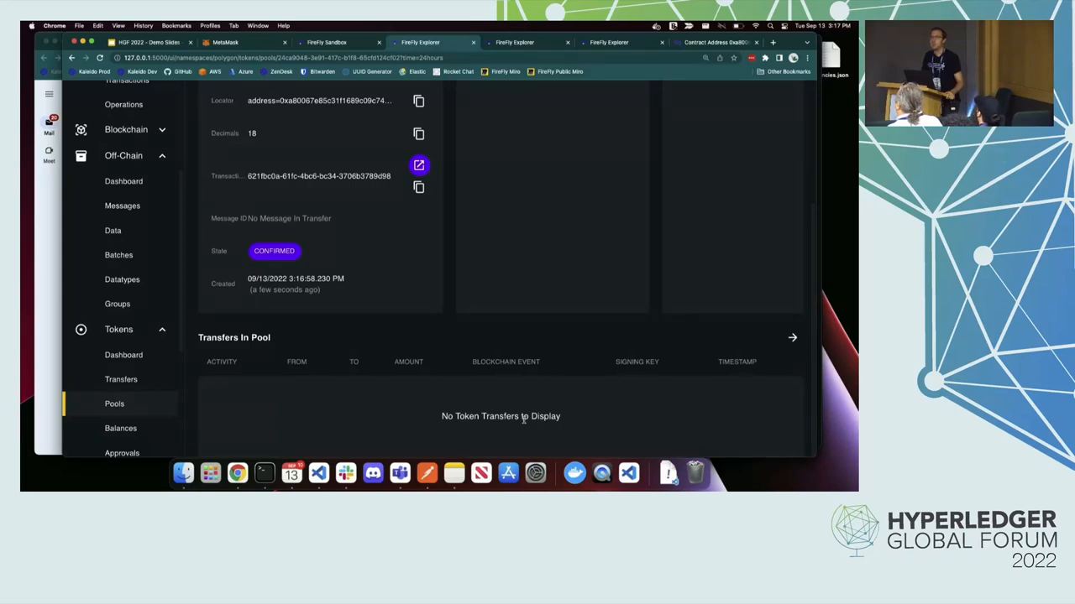